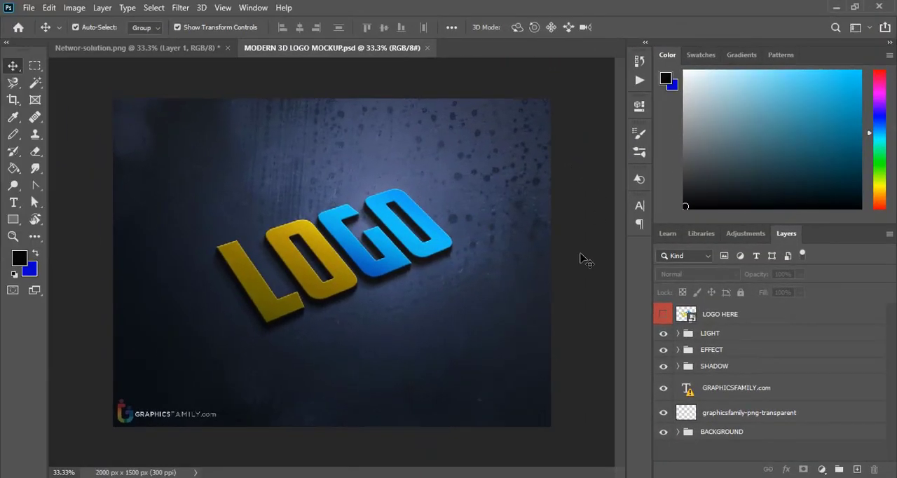
{"action": "mouse_move", "coordinate": [472, 277]}
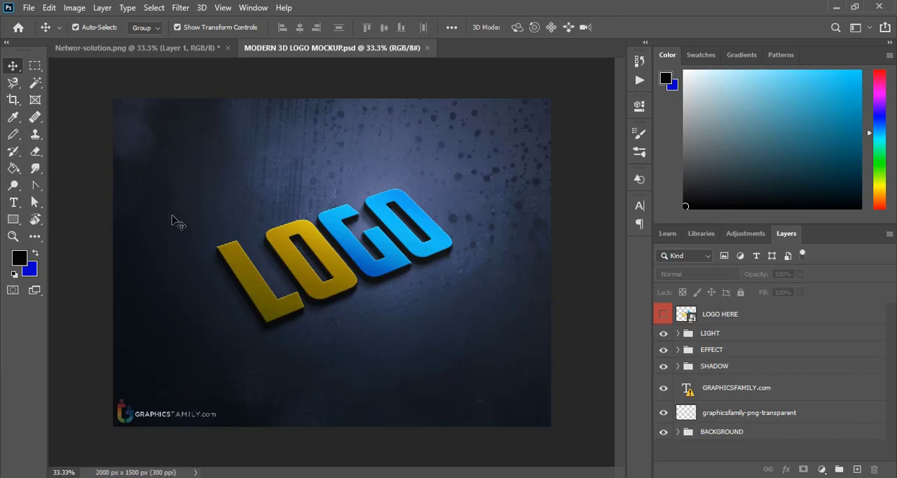
{"action": "mouse_move", "coordinate": [419, 329]}
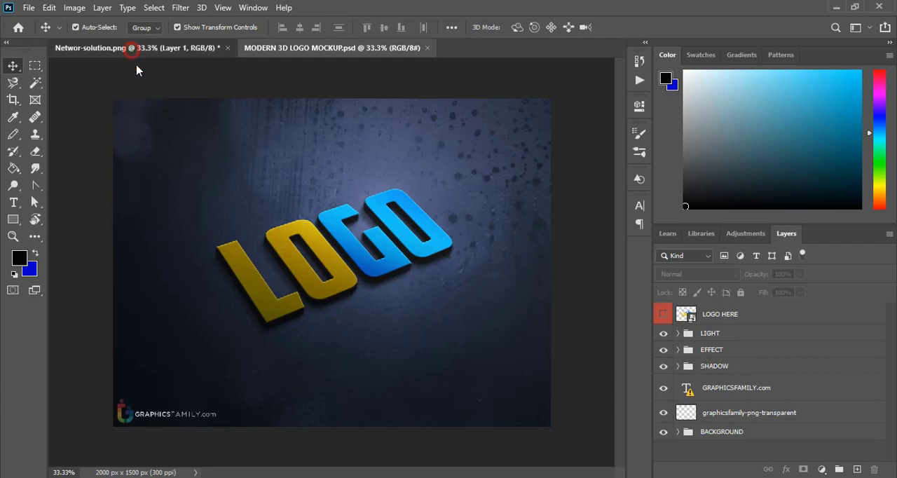
Open the LOGO HERE smart object and bring the Networks Solutions logo into LOGO1.psb
{"action": "left_click", "coordinate": [91, 59]}
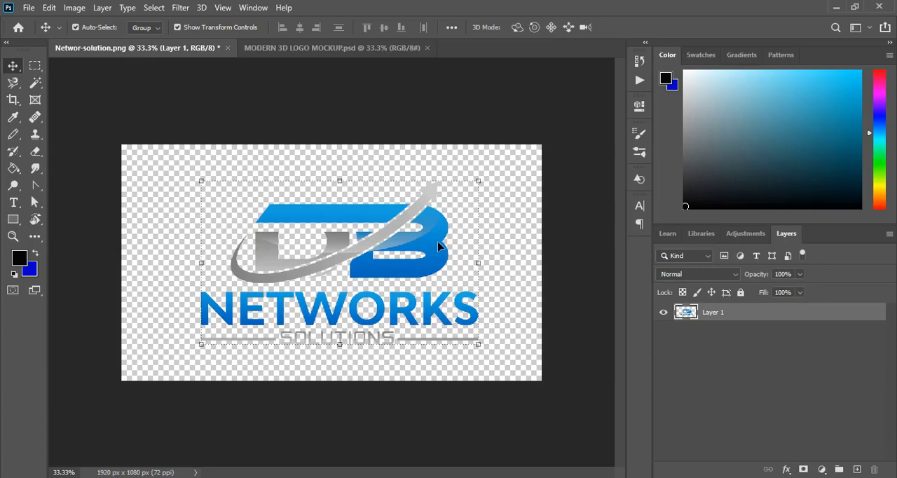
{"action": "mouse_move", "coordinate": [386, 204]}
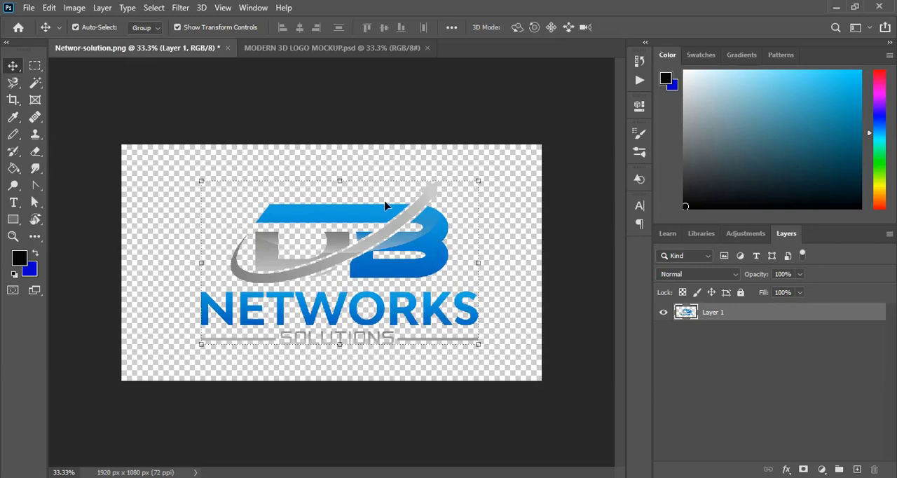
{"action": "left_click", "coordinate": [347, 47]}
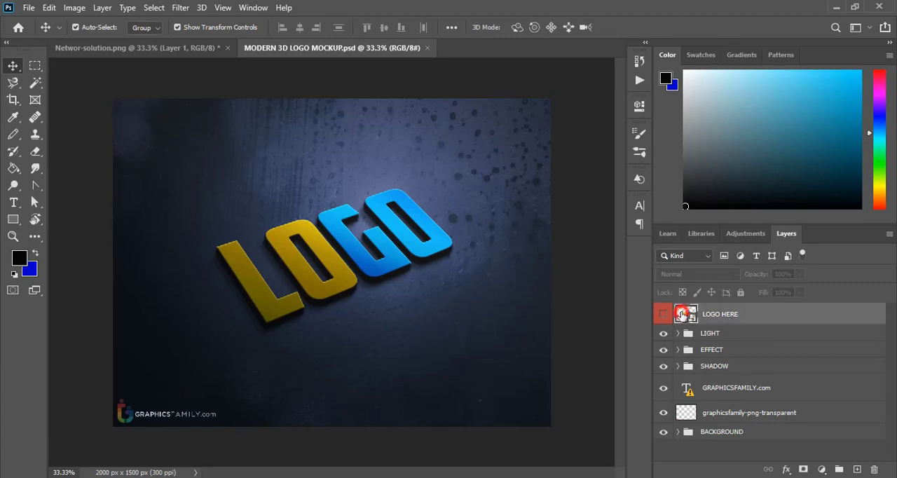
{"action": "double_click", "coordinate": [683, 313]}
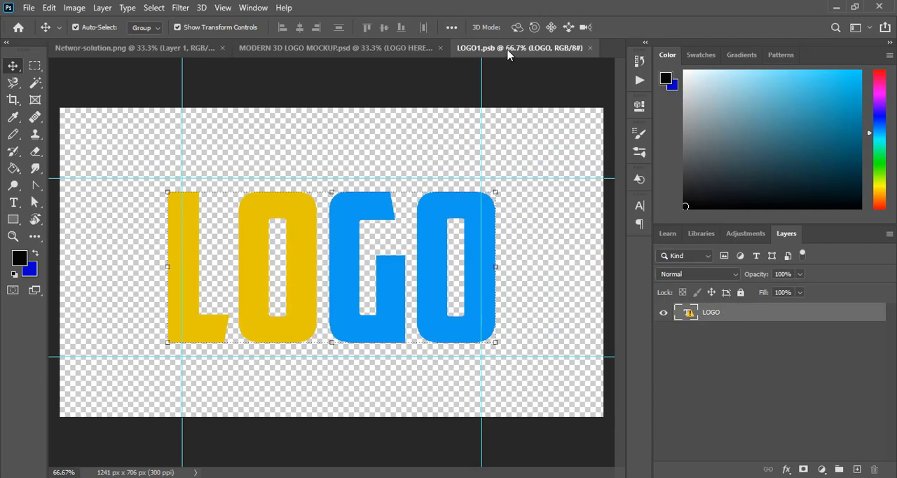
{"action": "mouse_move", "coordinate": [133, 70]}
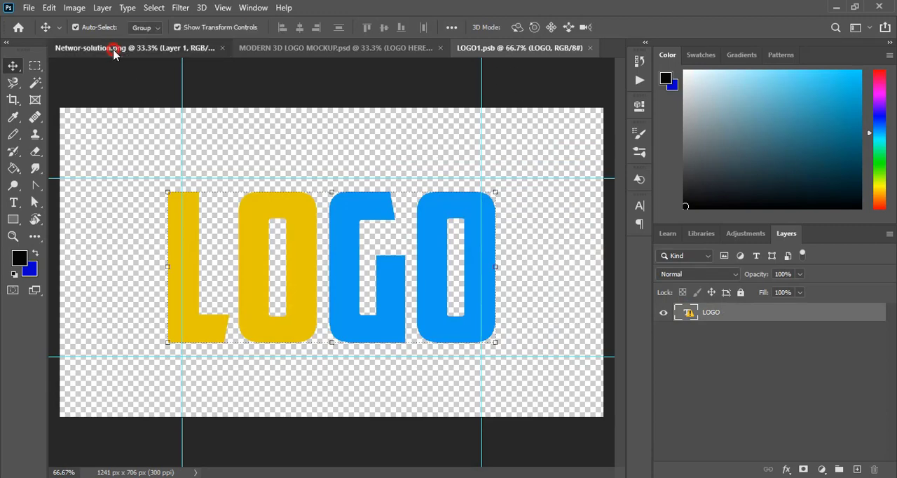
{"action": "left_click", "coordinate": [112, 48]}
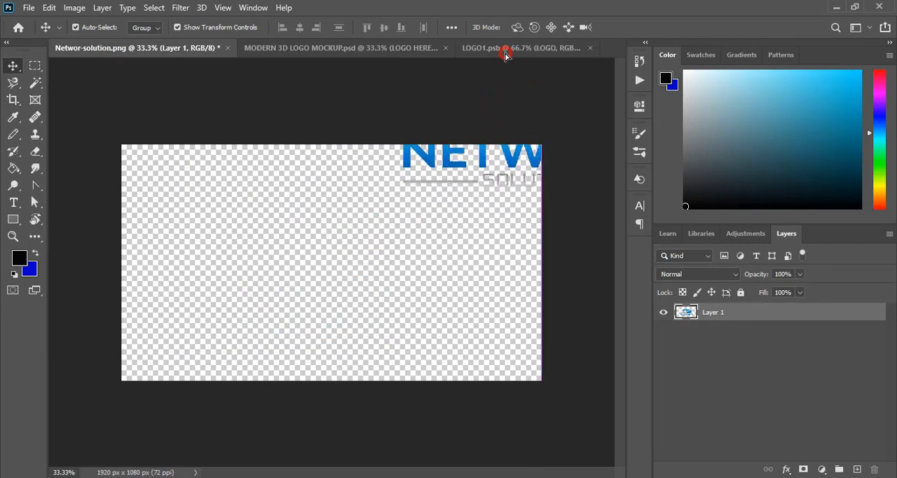
{"action": "left_click", "coordinate": [501, 48]}
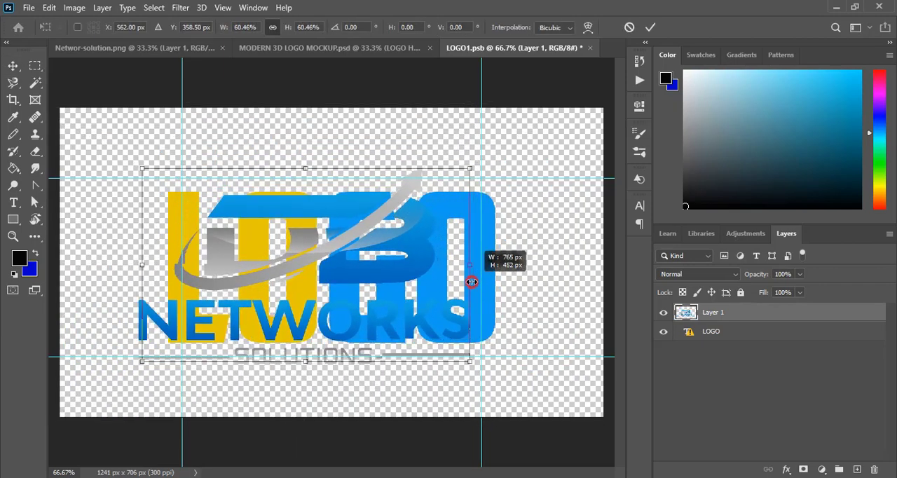
Shrink the logo to fit the LOGO area, centre it over the text, and apply
{"action": "left_click_drag", "start_coordinate": [472, 282], "coordinate": [375, 271]}
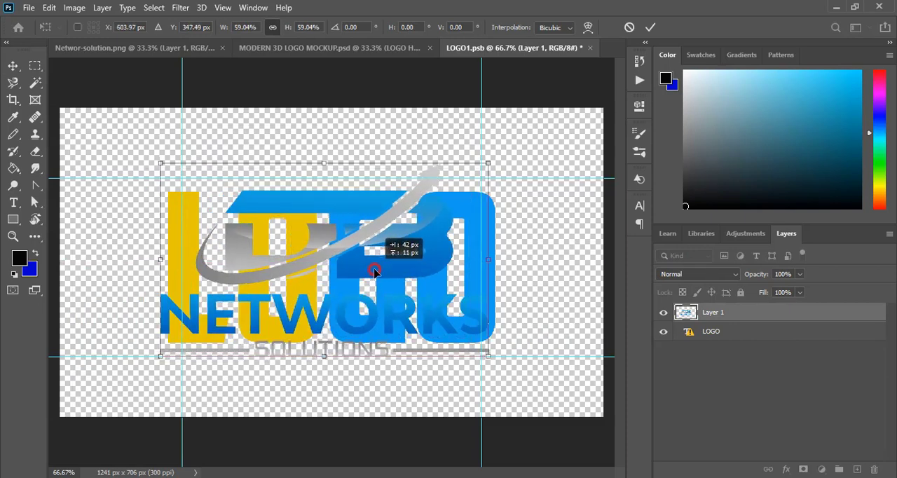
{"action": "left_click_drag", "start_coordinate": [375, 272], "coordinate": [374, 265]}
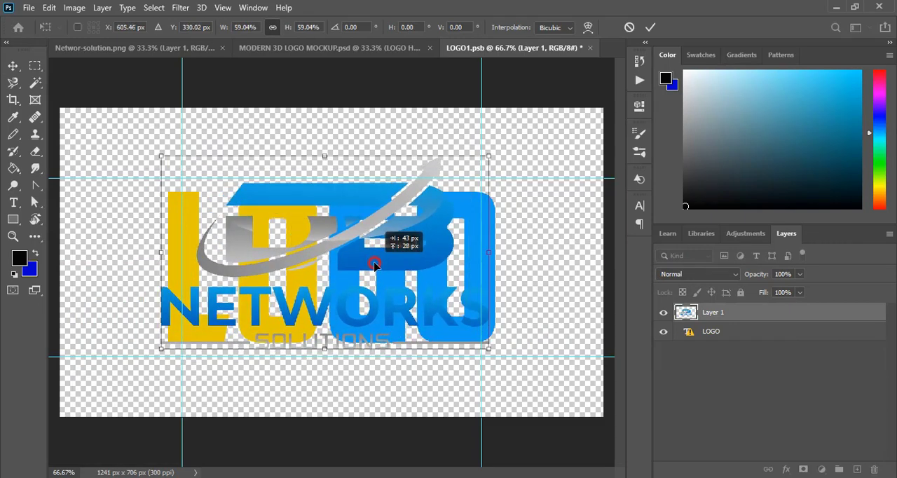
{"action": "left_click", "coordinate": [651, 27]}
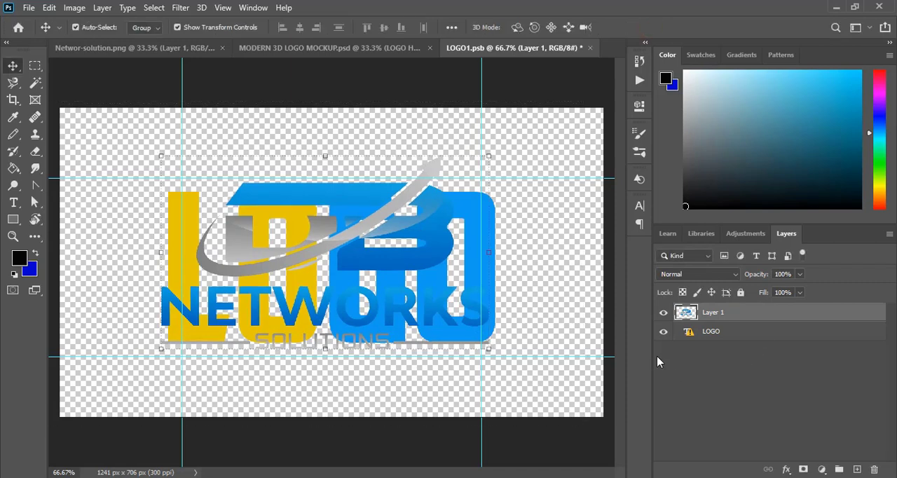
{"action": "mouse_move", "coordinate": [663, 332]}
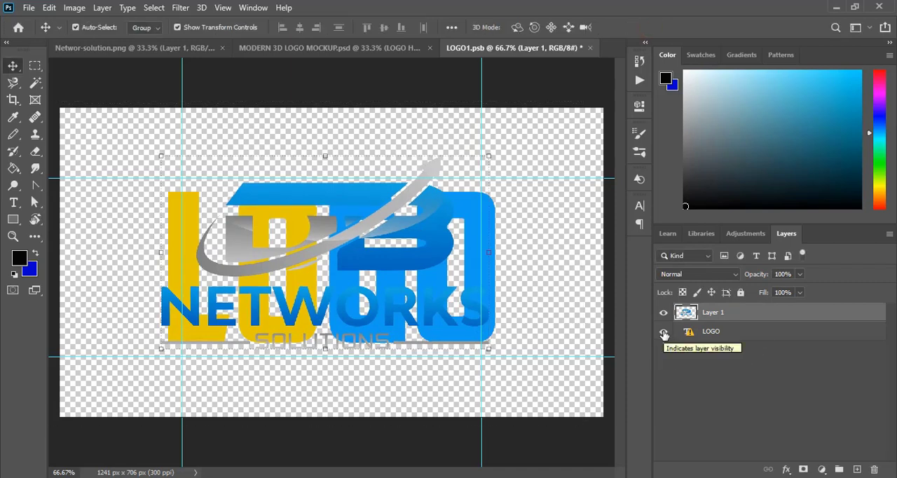
Hide the sample LOGO text layer in LOGO1.psb
{"action": "left_click", "coordinate": [664, 331]}
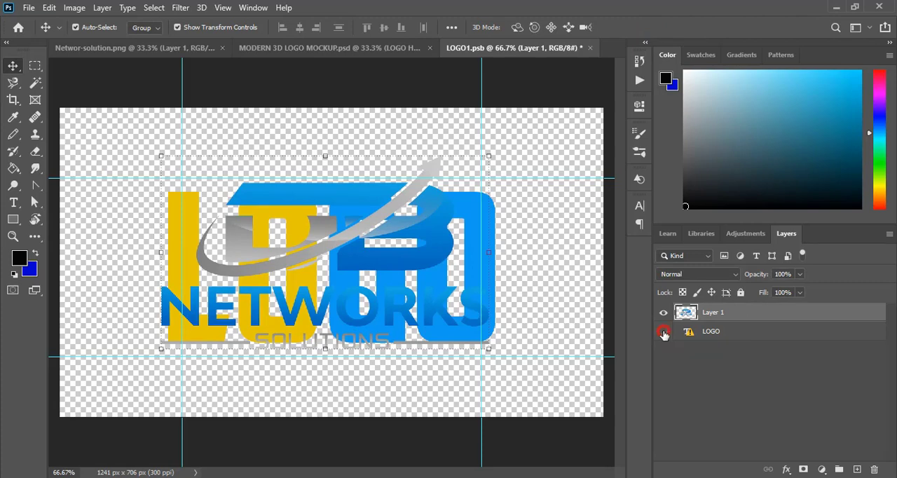
{"action": "left_click", "coordinate": [664, 331]}
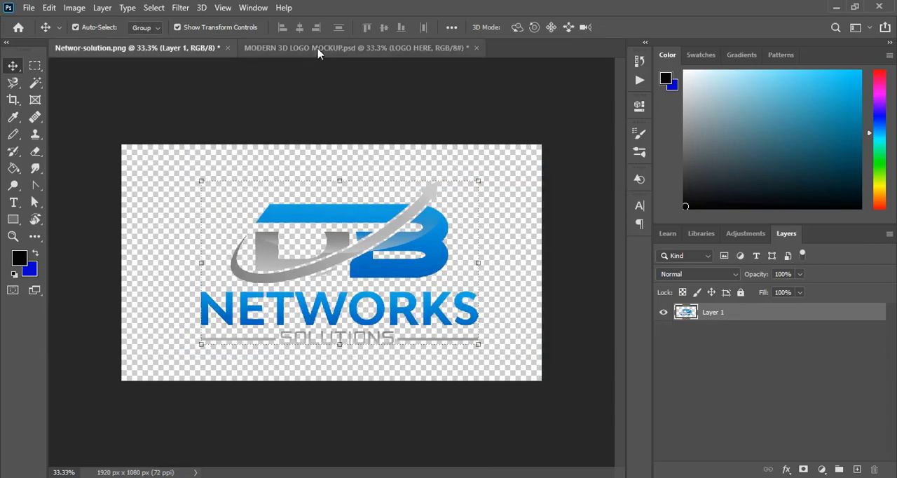
Switch to MODERN 3D LOGO MOCKUP.psd to see the Networks Solutions logo on the wall
{"action": "left_click", "coordinate": [356, 47]}
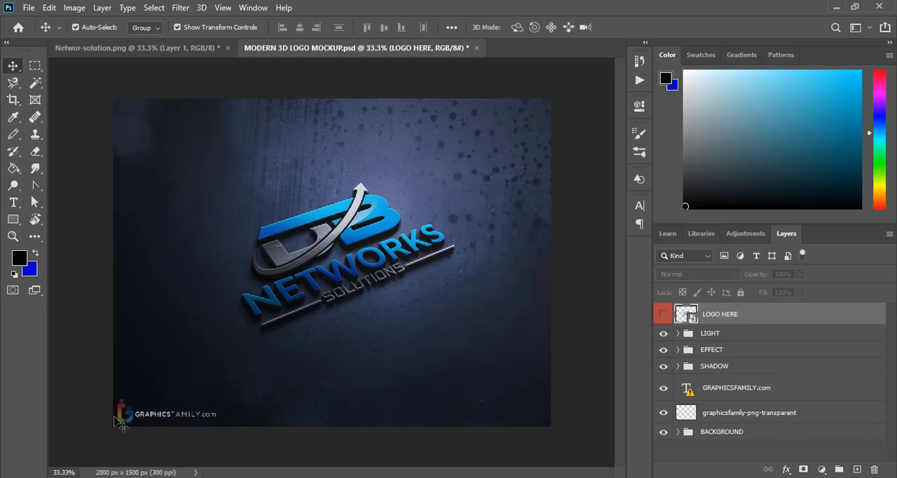
{"action": "mouse_move", "coordinate": [132, 428]}
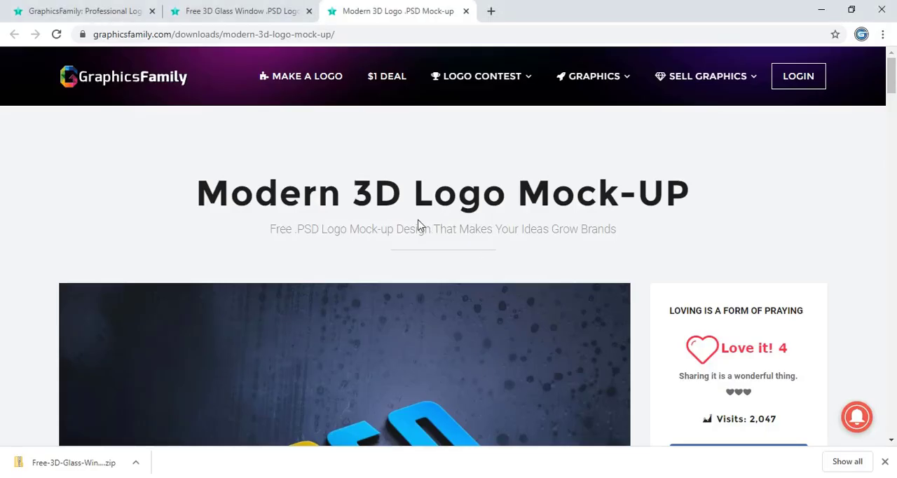
{"action": "scroll", "scroll_direction": "down", "scroll_amount": 3}
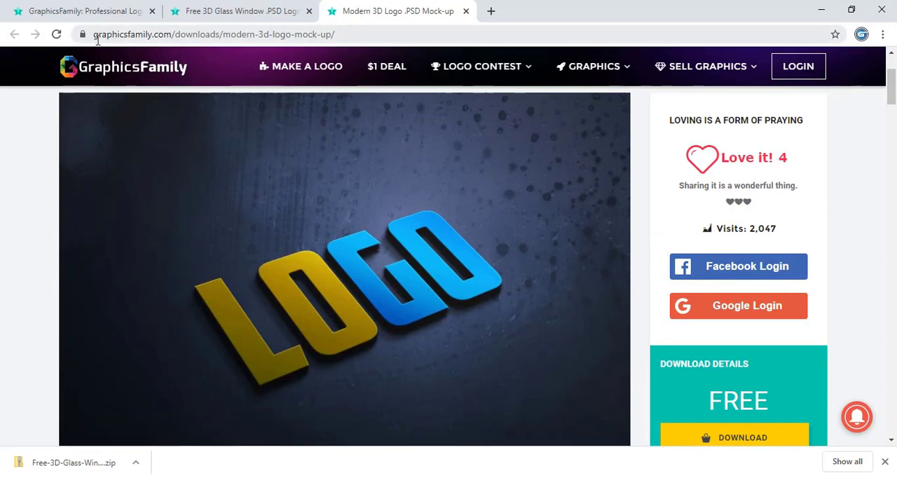
{"action": "scroll", "scroll_direction": "down", "scroll_amount": 3}
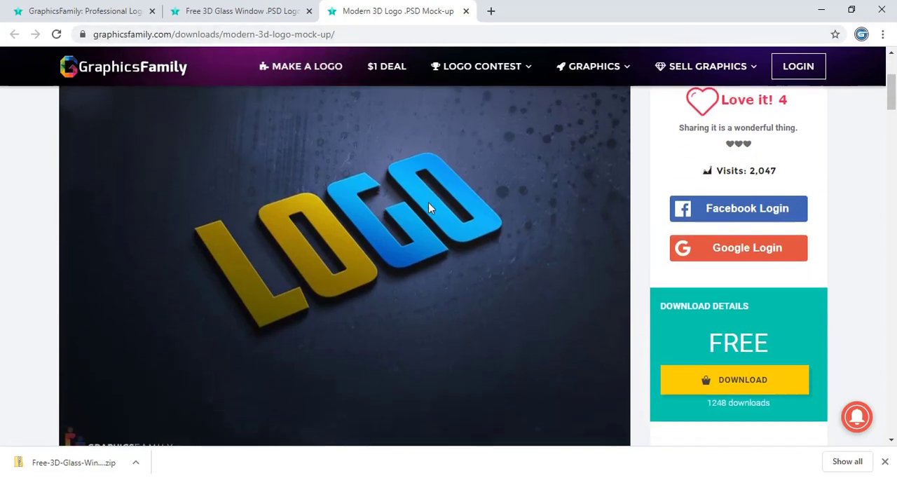
{"action": "scroll", "scroll_direction": "down", "scroll_amount": 3}
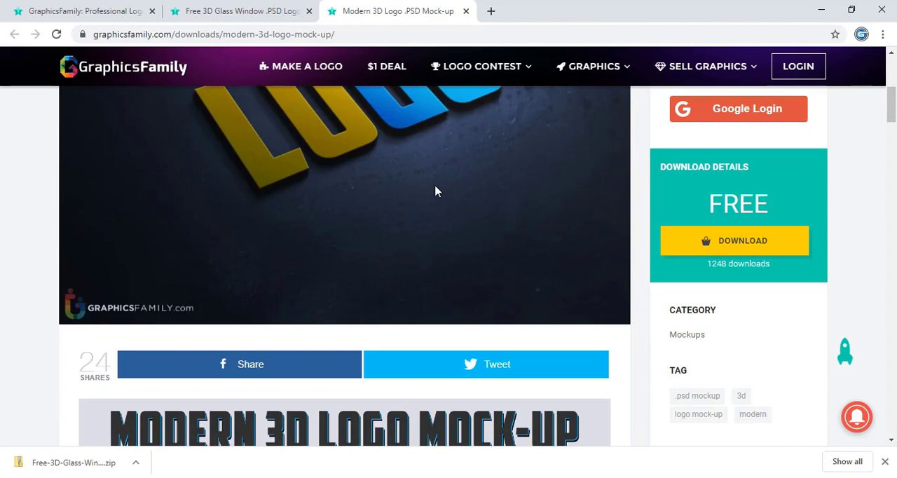
{"action": "scroll", "scroll_direction": "down", "scroll_amount": 3}
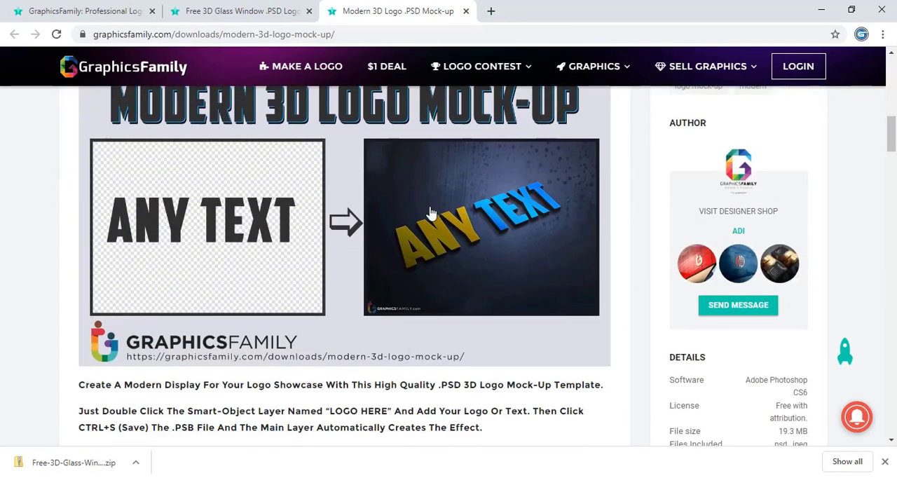